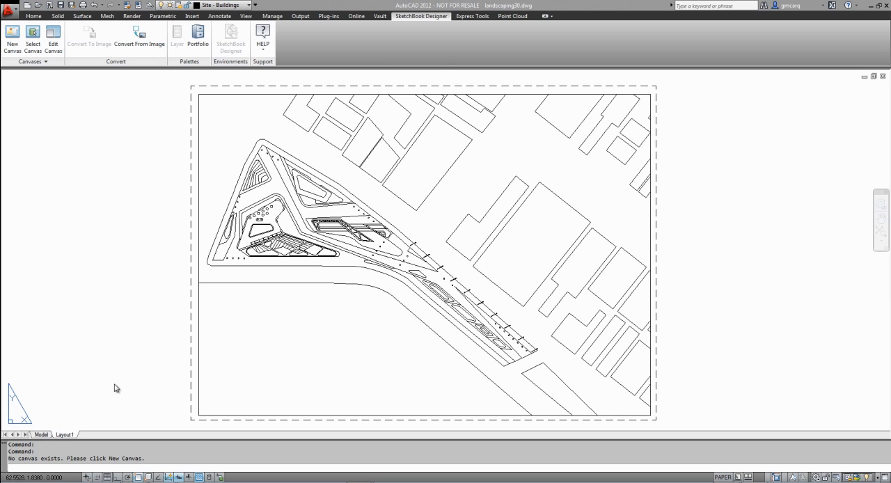
# Review and accept Layout1's page setup in the Page Setup Manager.
pyautogui.rightClick(65, 435)
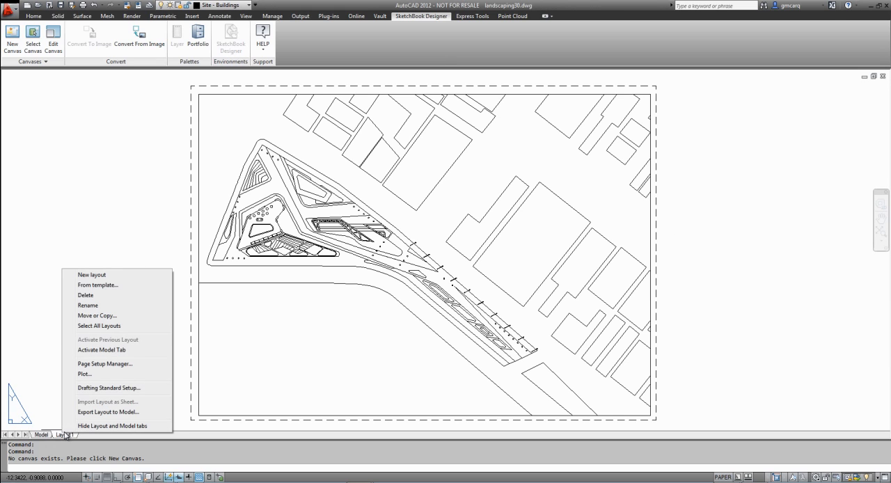
pyautogui.click(105, 363)
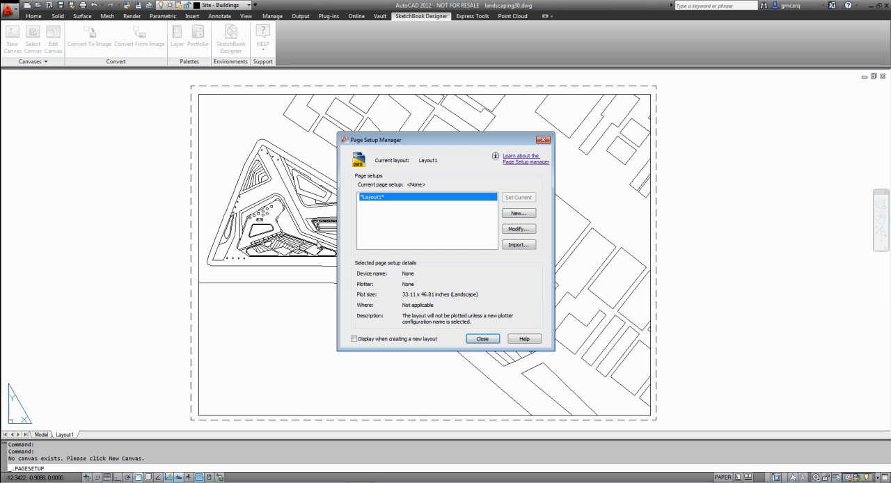
pyautogui.click(518, 229)
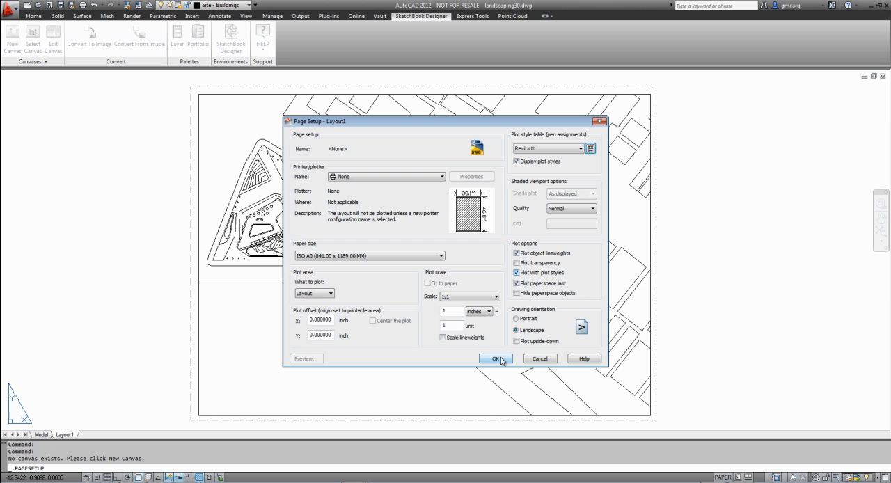
pyautogui.click(495, 359)
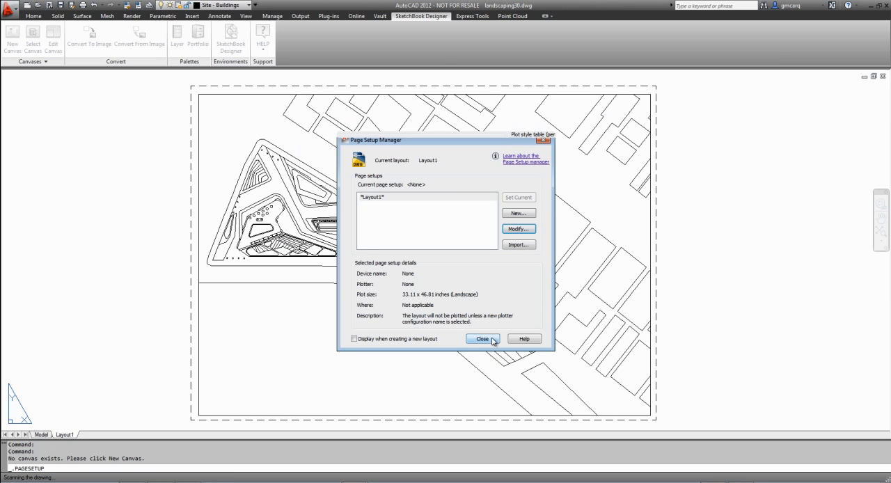
pyautogui.click(482, 339)
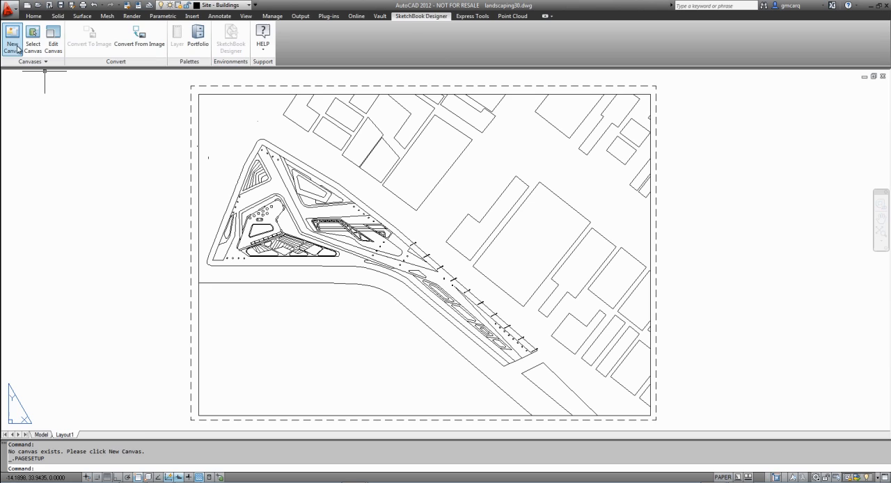
# Create a Free aspect canvas stretched to the drawing border, with paint underlay on.
pyautogui.click(12, 38)
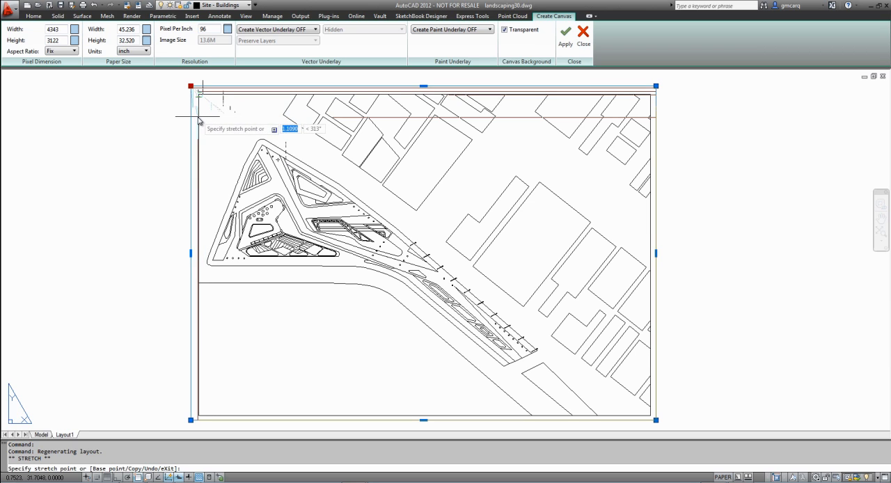
pyautogui.click(72, 51)
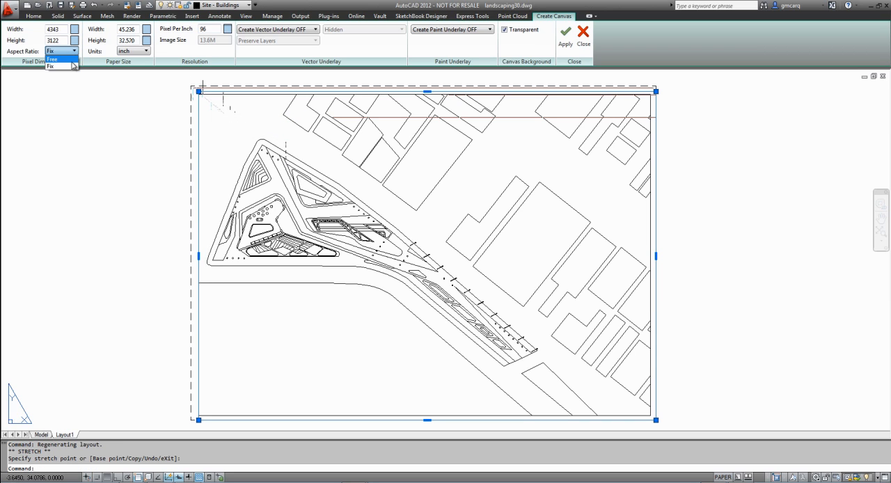
pyautogui.click(51, 59)
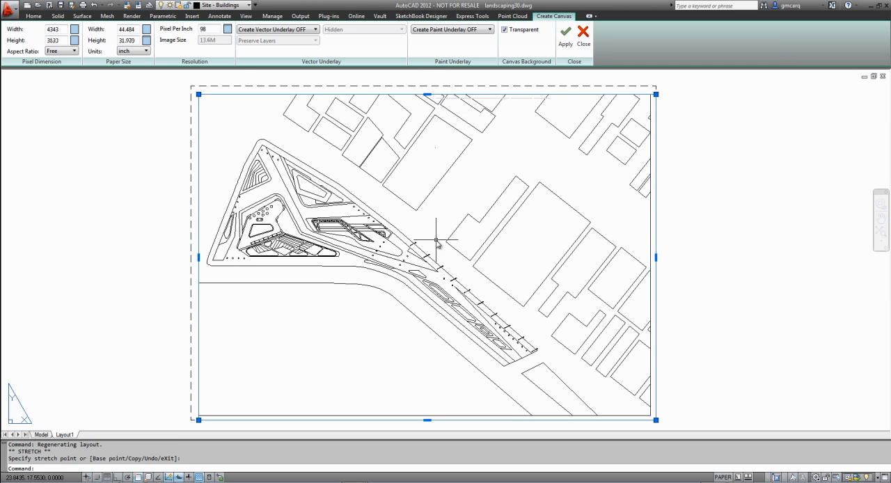
pyautogui.moveTo(439, 242); pyautogui.dragTo(494, 373)
pyautogui.write('70')
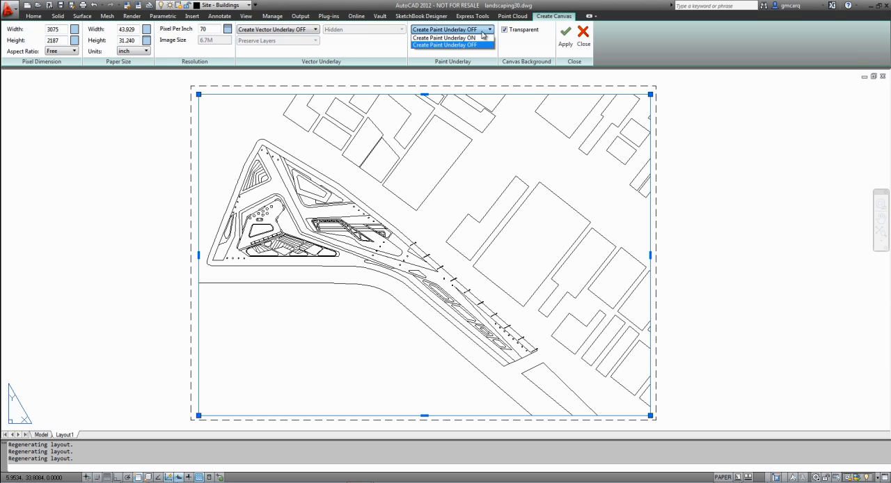
pyautogui.click(443, 38)
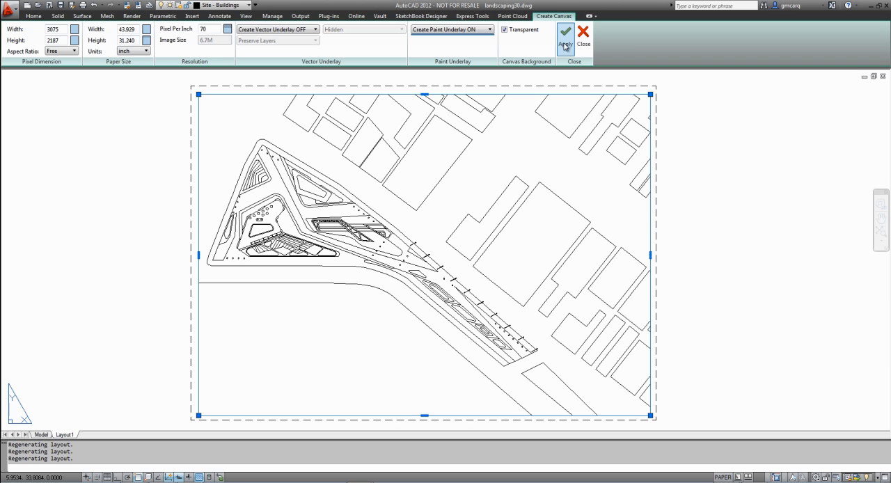
pyautogui.click(565, 37)
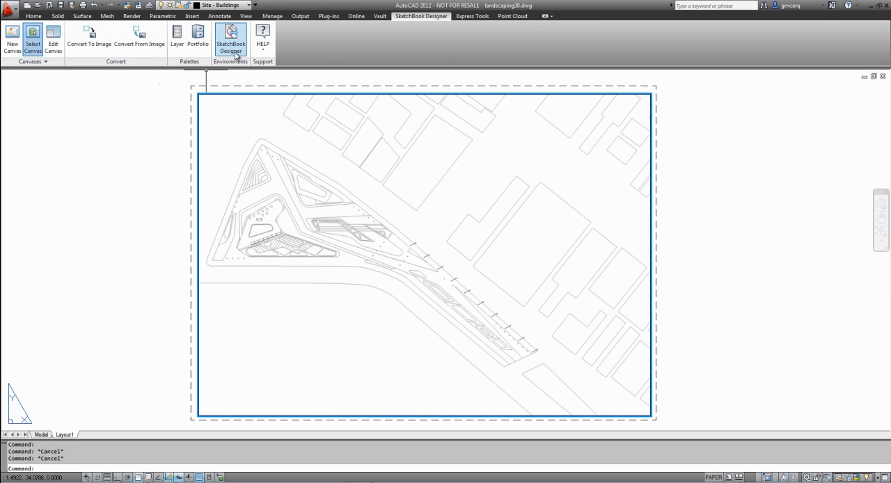
# Send the canvas to SketchBook Designer, select the Underlay layer, then apply a vector-underlay canvas.
pyautogui.click(230, 38)
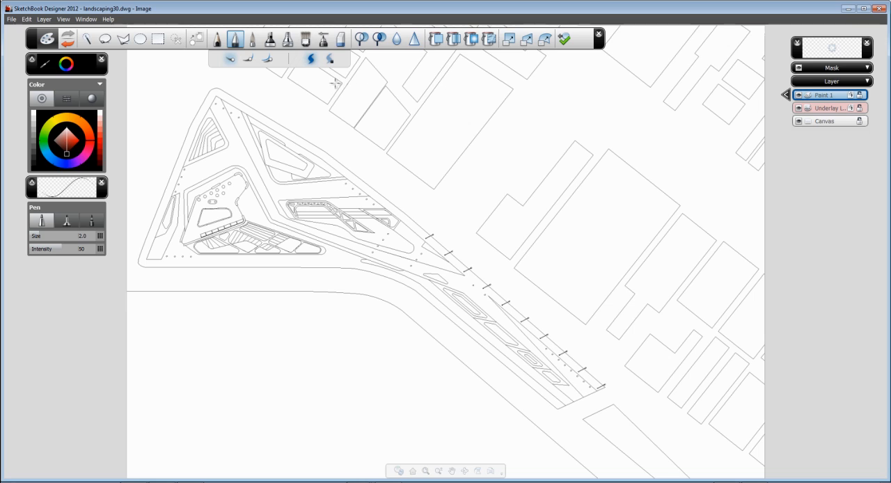
pyautogui.click(825, 108)
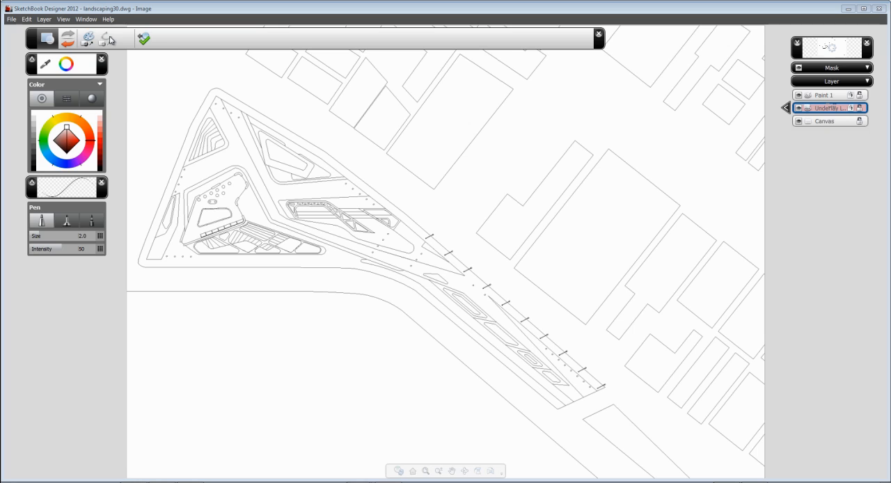
pyautogui.moveTo(107, 39)
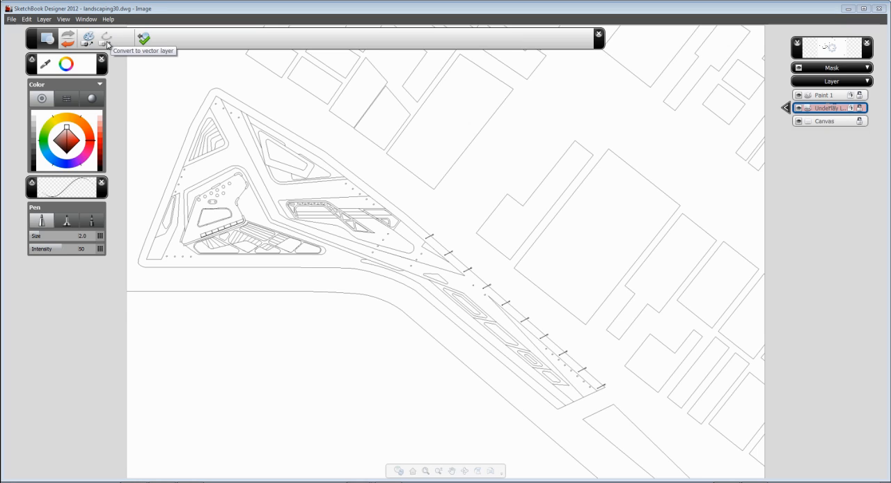
pyautogui.moveTo(87, 39)
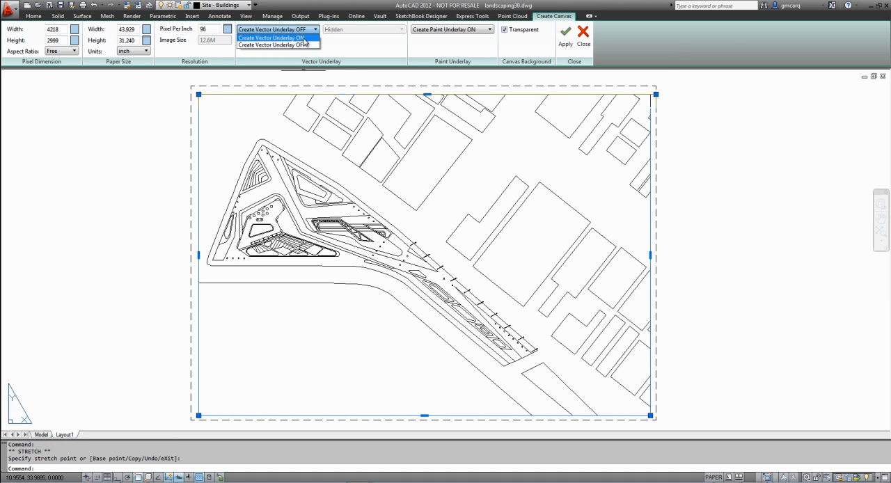
pyautogui.click(272, 37)
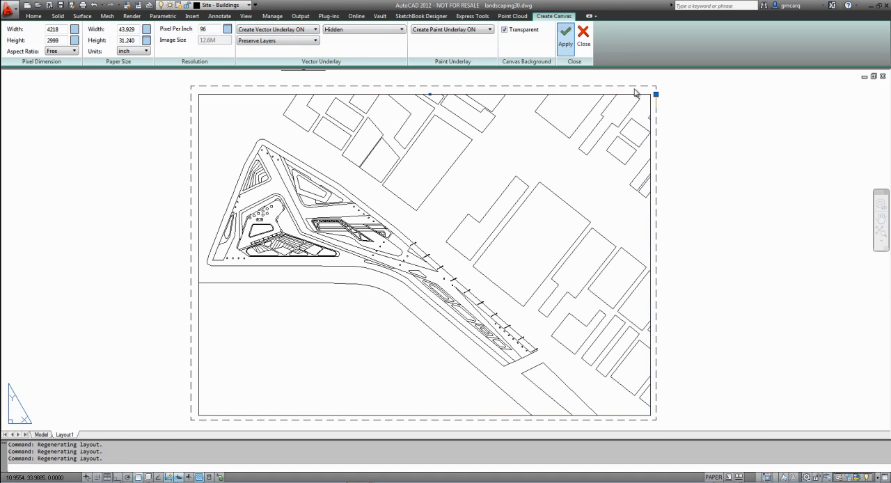
pyautogui.click(565, 36)
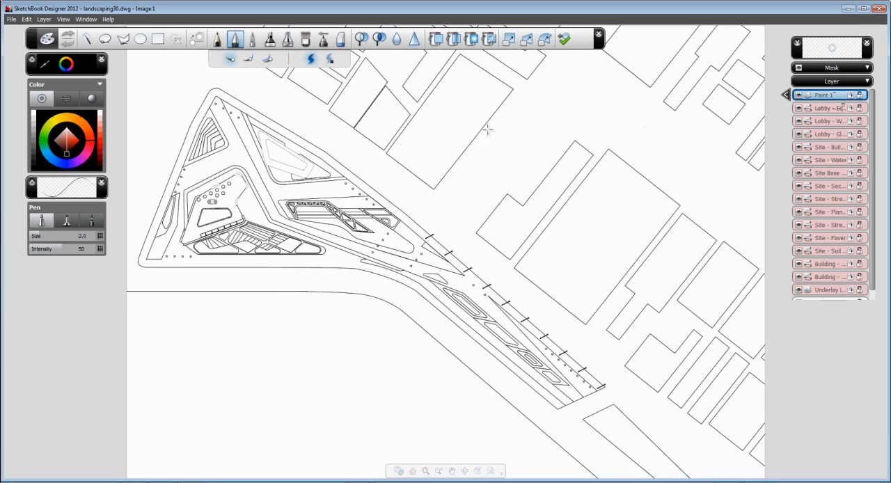
pyautogui.moveTo(239, 203)
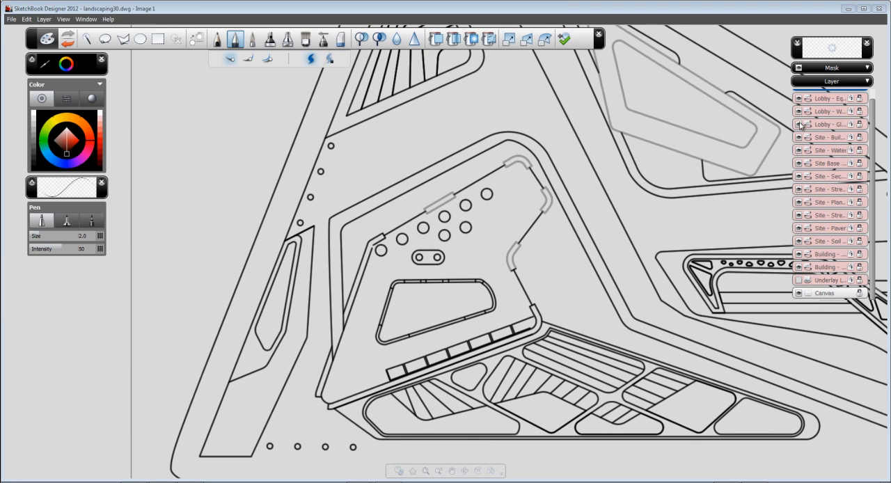
pyautogui.moveTo(592, 137)
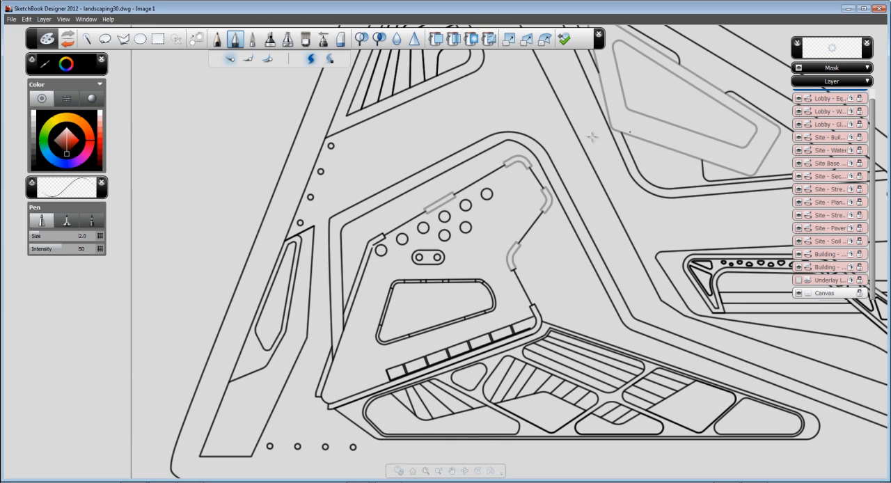
pyautogui.moveTo(595, 217)
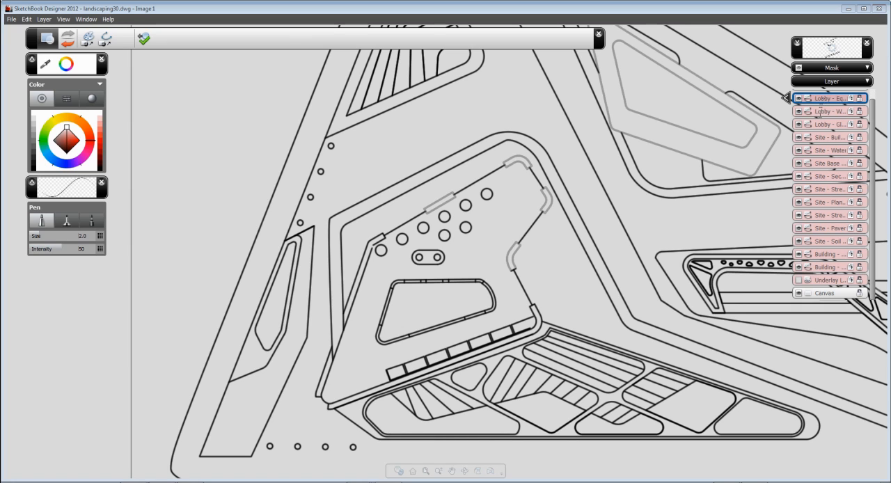
# Convert the second Lobby underlay layer to vectors and solid-fill the curved strip in dark colour.
pyautogui.click(829, 111)
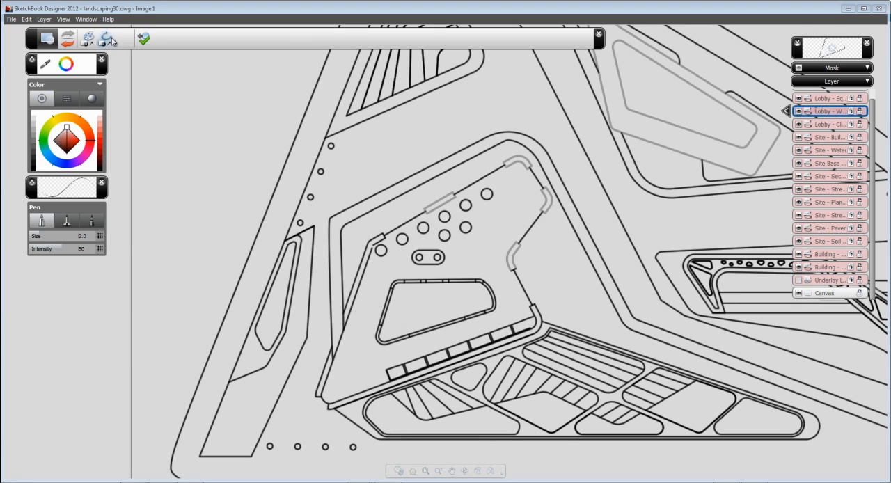
pyautogui.click(145, 39)
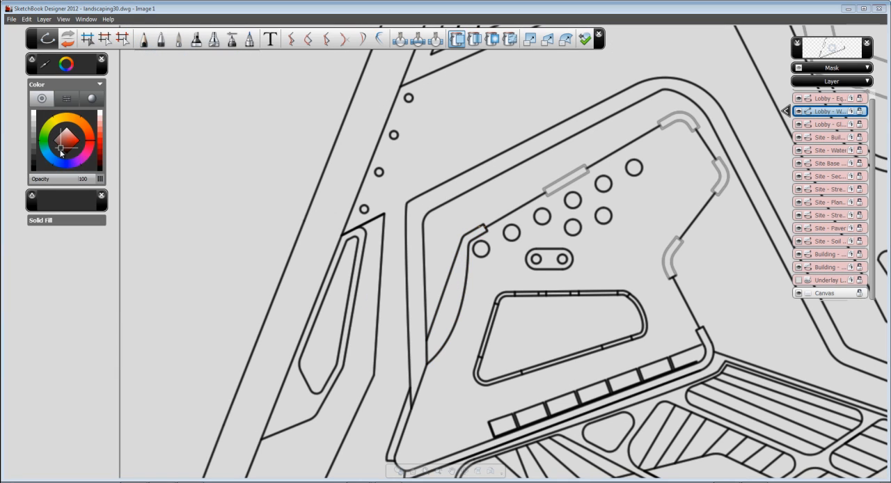
pyautogui.click(449, 307)
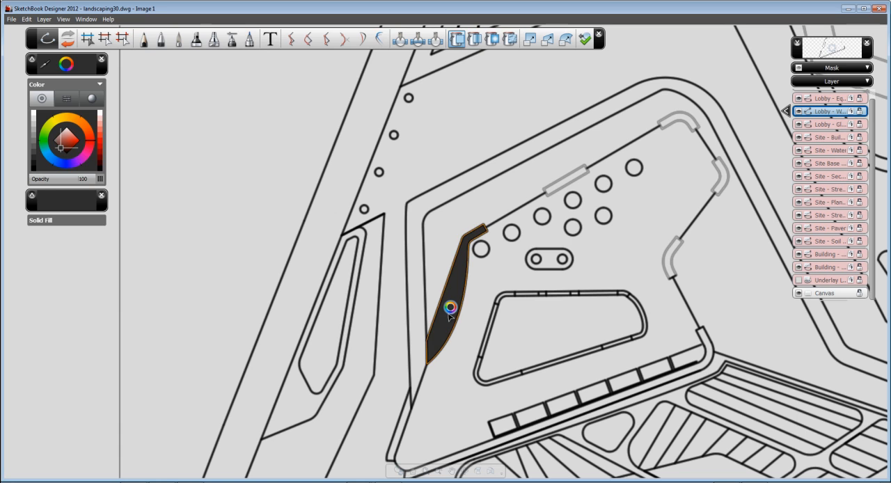
pyautogui.click(145, 39)
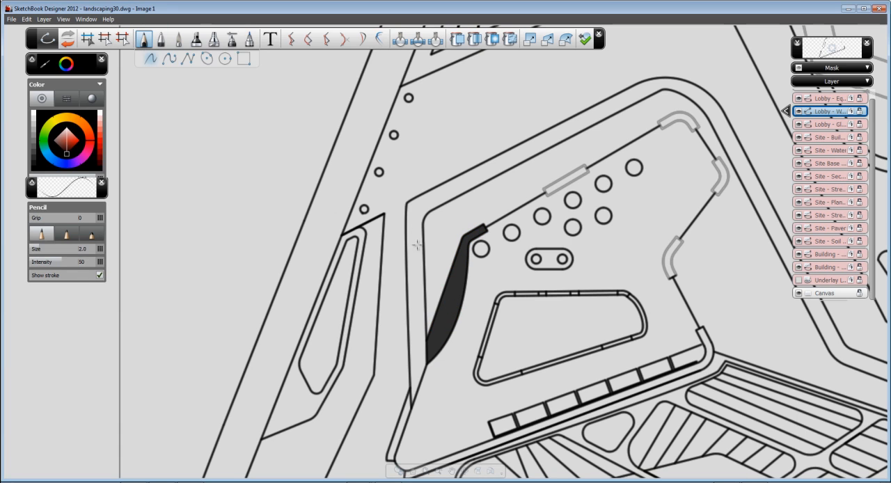